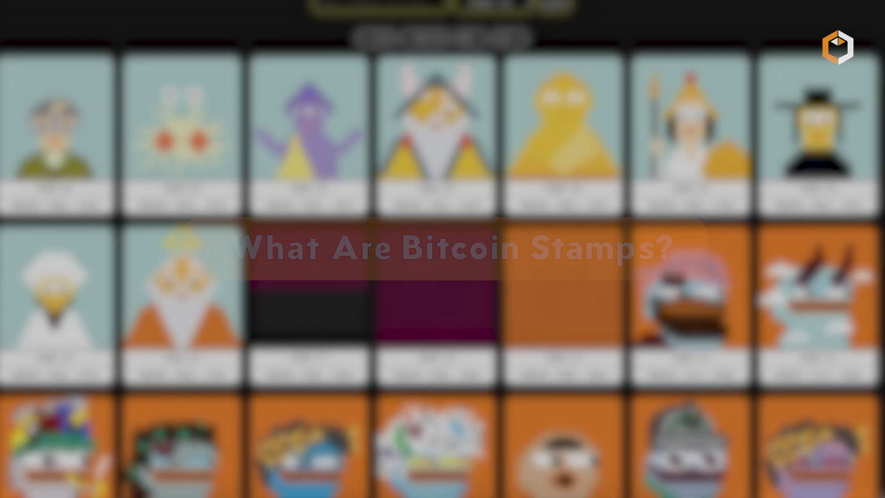
Step: Scroll the stamp gallery down to the SRC-20 stamps numbered around 451200
{"action": "scroll", "scroll_direction": "down", "scroll_amount": 3}
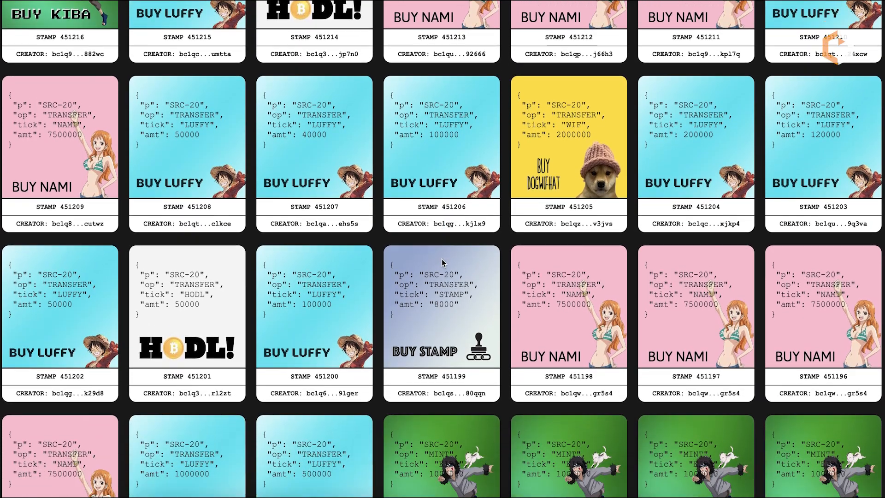
{"action": "scroll", "scroll_direction": "down", "scroll_amount": 3}
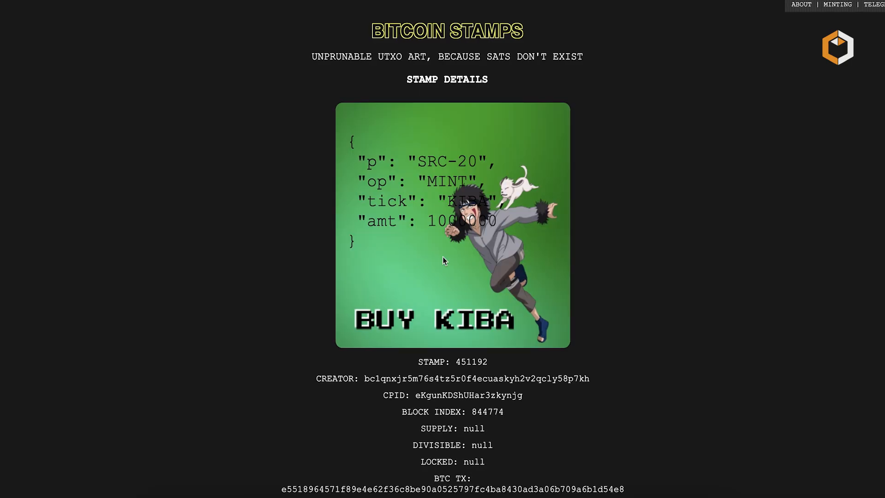
Step: Scroll through the details page of the BUY KIBA stamp 451192
{"action": "scroll", "scroll_direction": "down", "scroll_amount": 3}
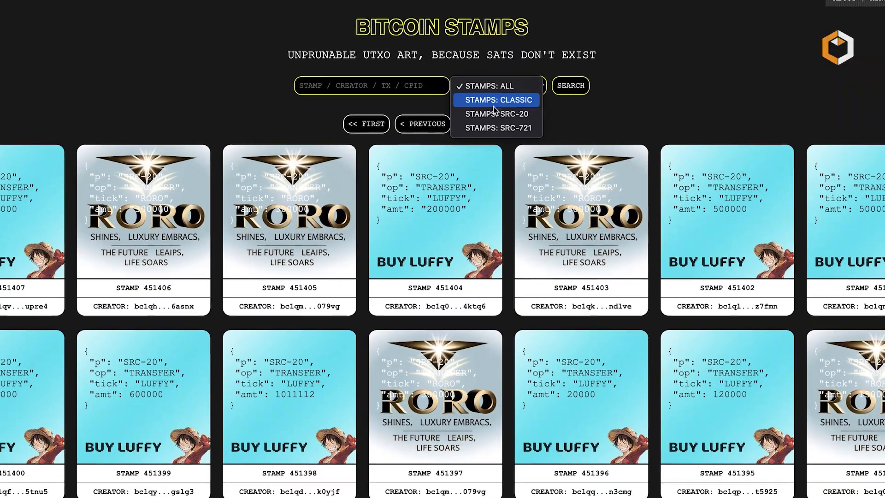
Step: Filter the gallery to SRC-20 stamps and search for 12
{"action": "left_click", "coordinate": [496, 114]}
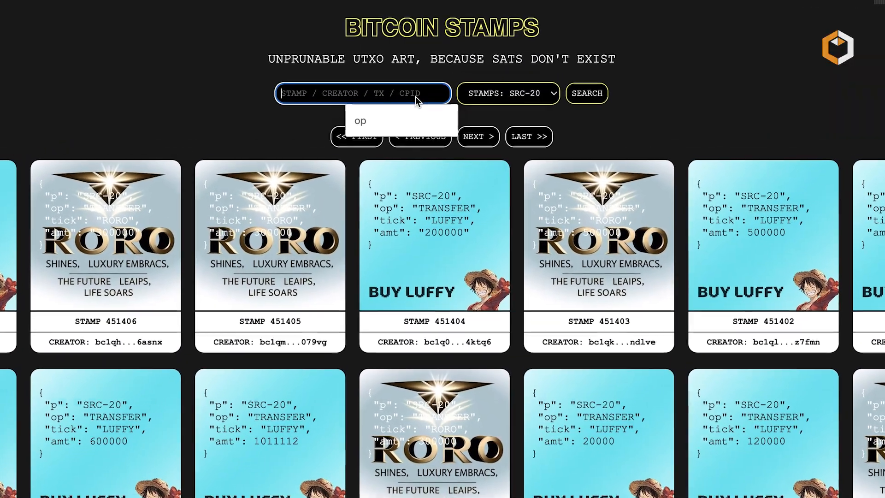
{"action": "type", "text": "12"}
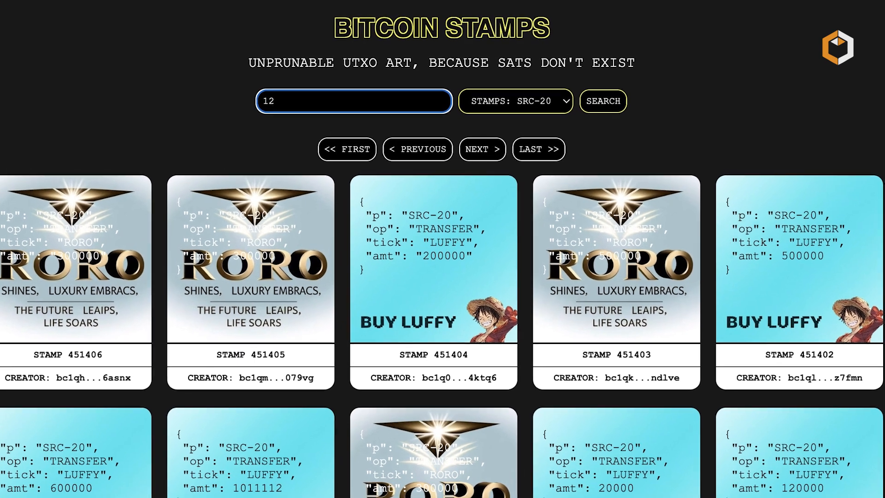
{"action": "left_click", "coordinate": [601, 101]}
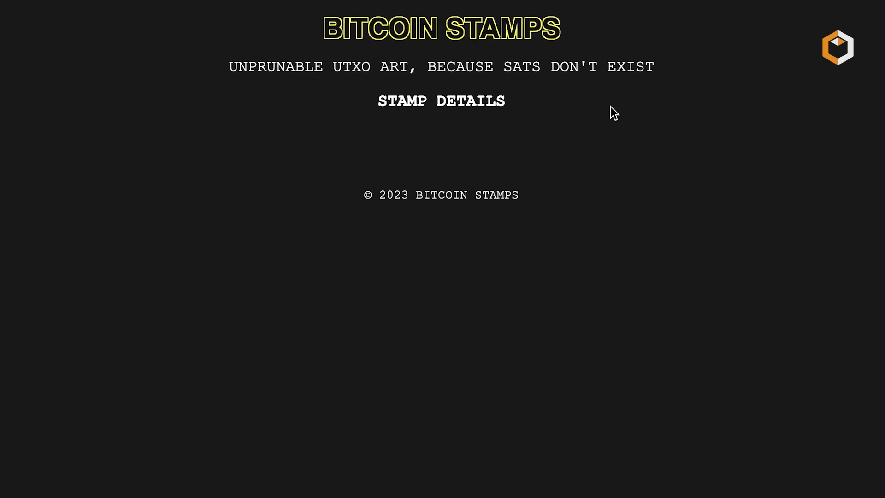